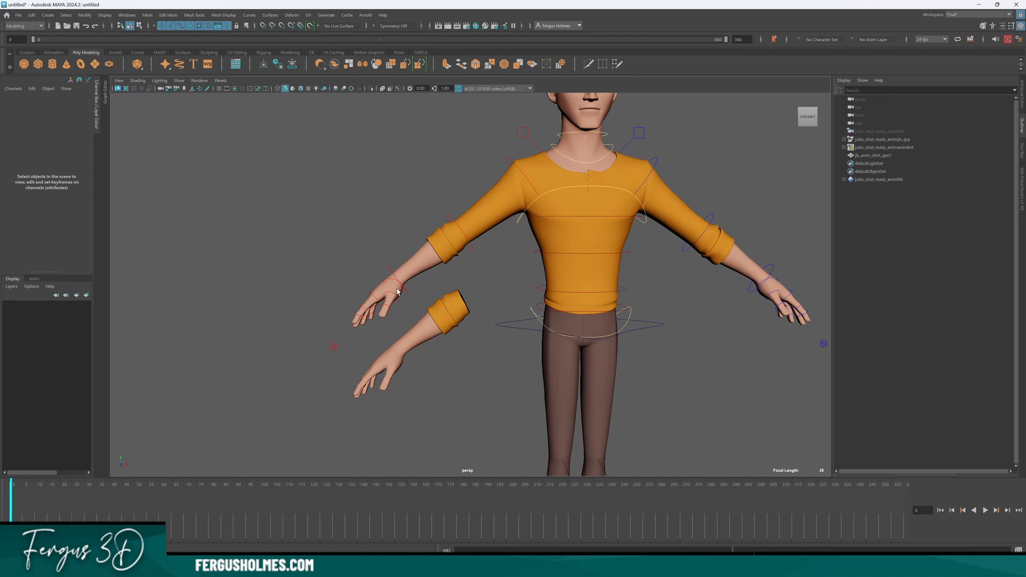
Add an integer Right Arm Limb attribute, min 0 max 1, to rt_arm_ctrl.
left_click(31, 89)
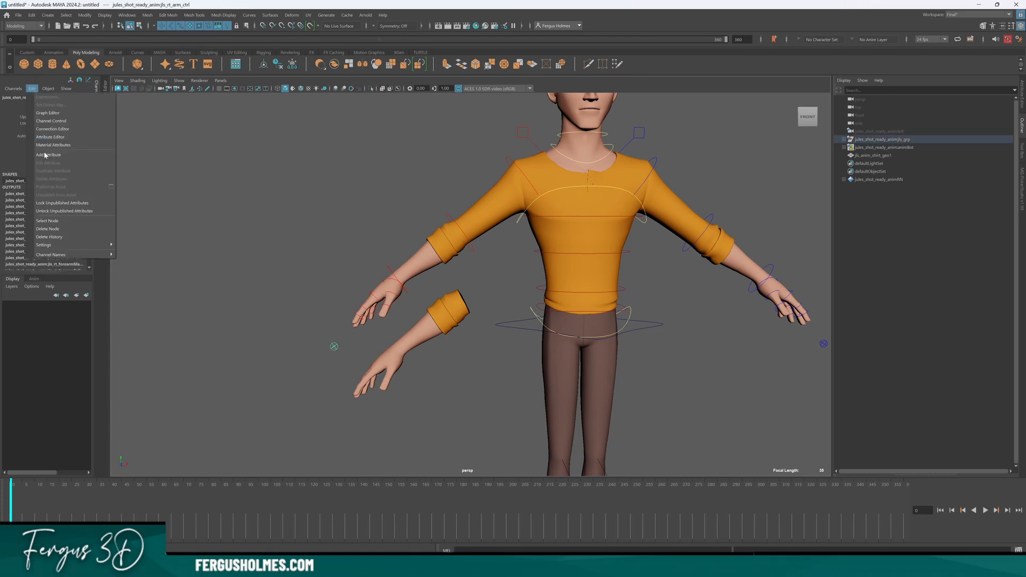
left_click(48, 154)
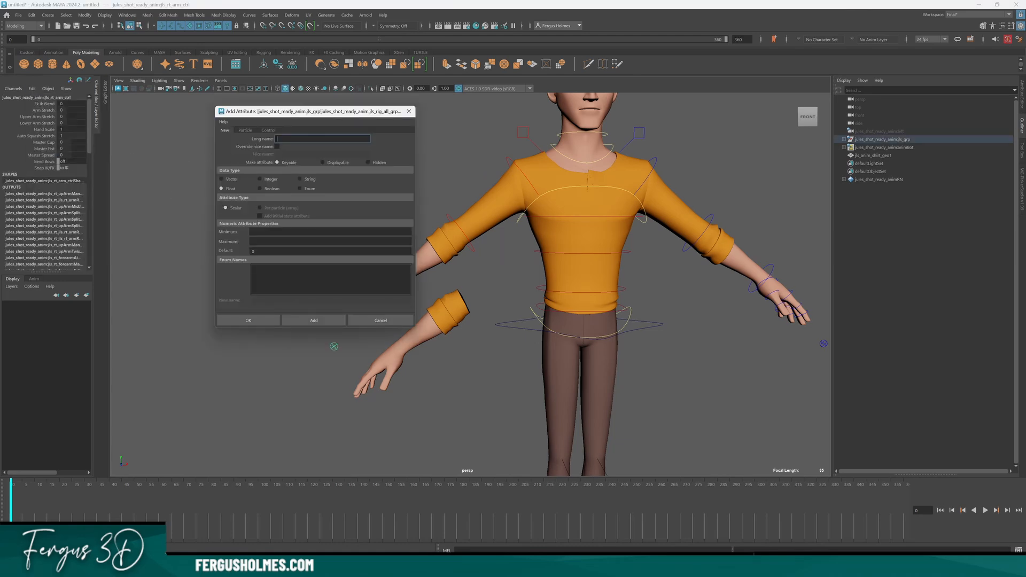
type("RightArm_Limb")
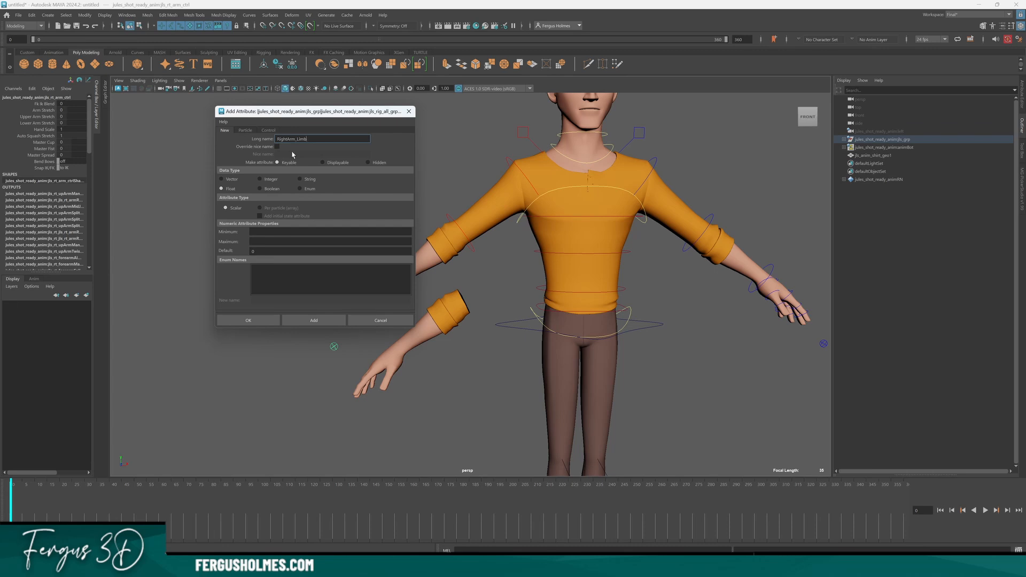
left_click(261, 179)
type("1")
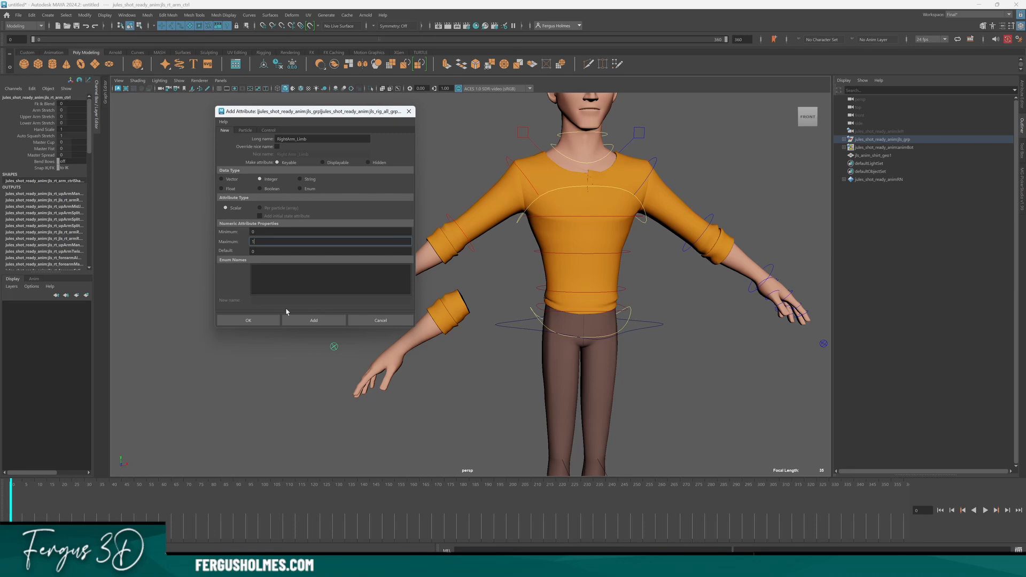
left_click(313, 319)
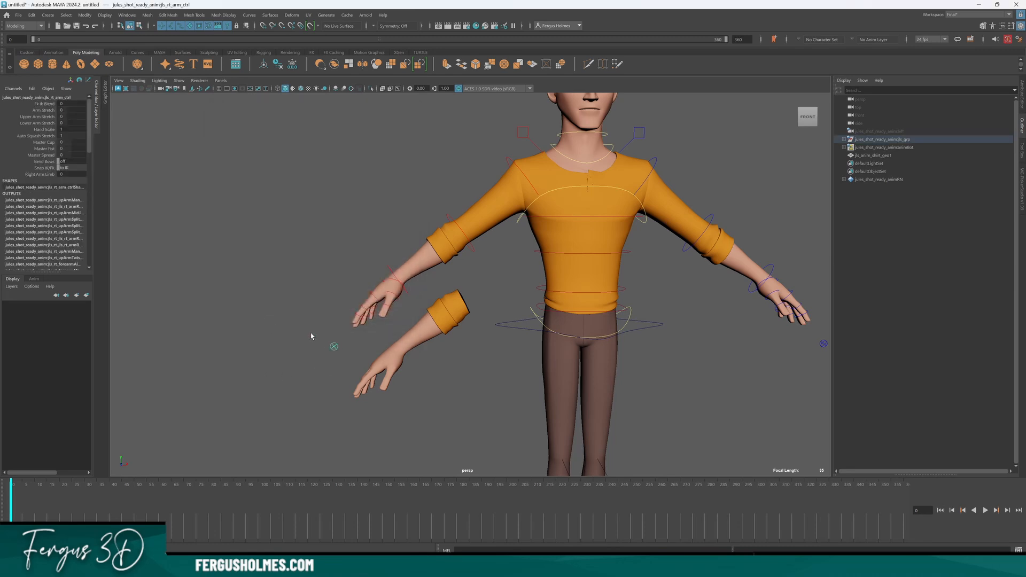
Select the new Right Arm Limb attribute and switch to the Animation menu set.
left_click(40, 174)
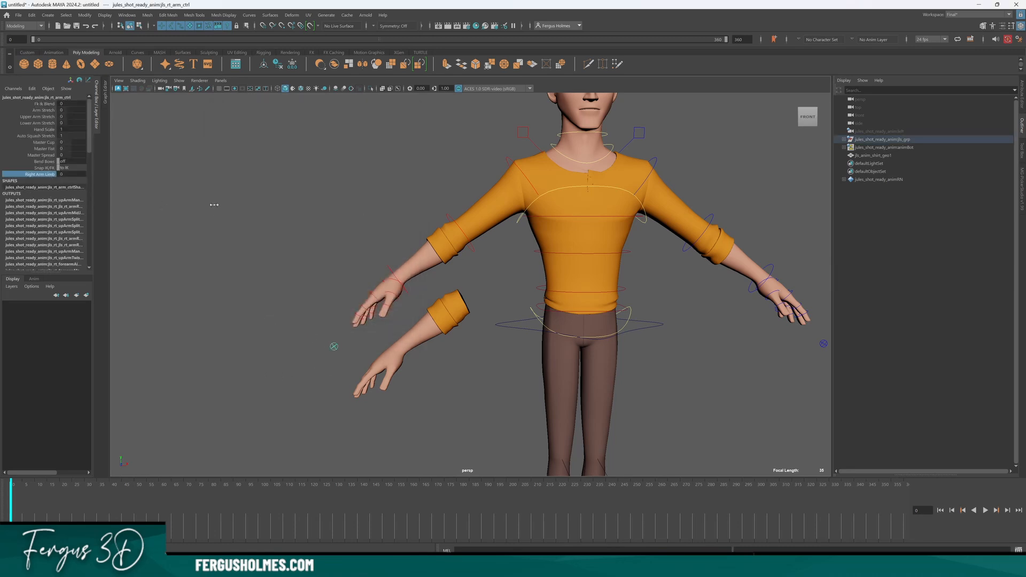
left_click(22, 25)
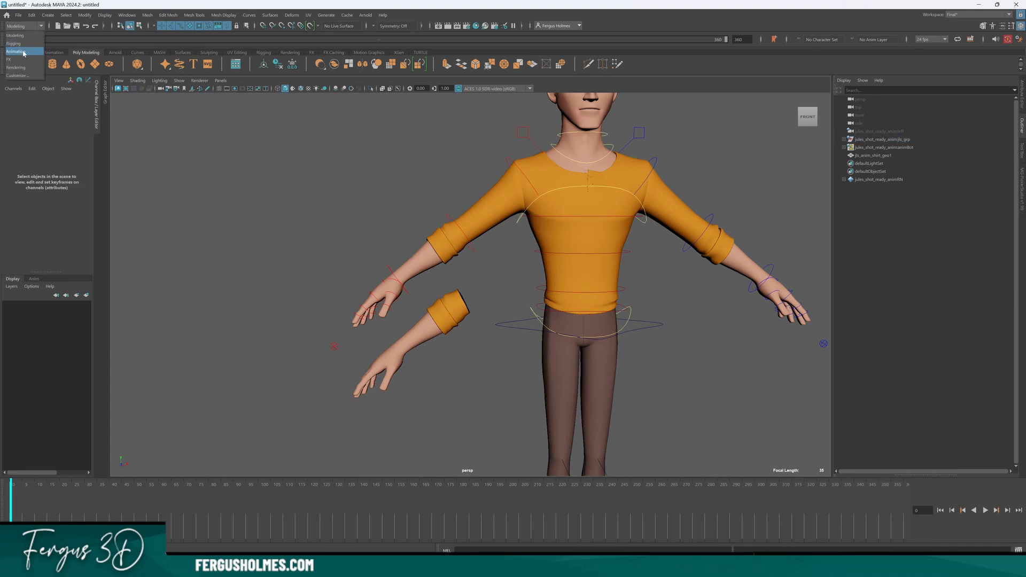
left_click(146, 15)
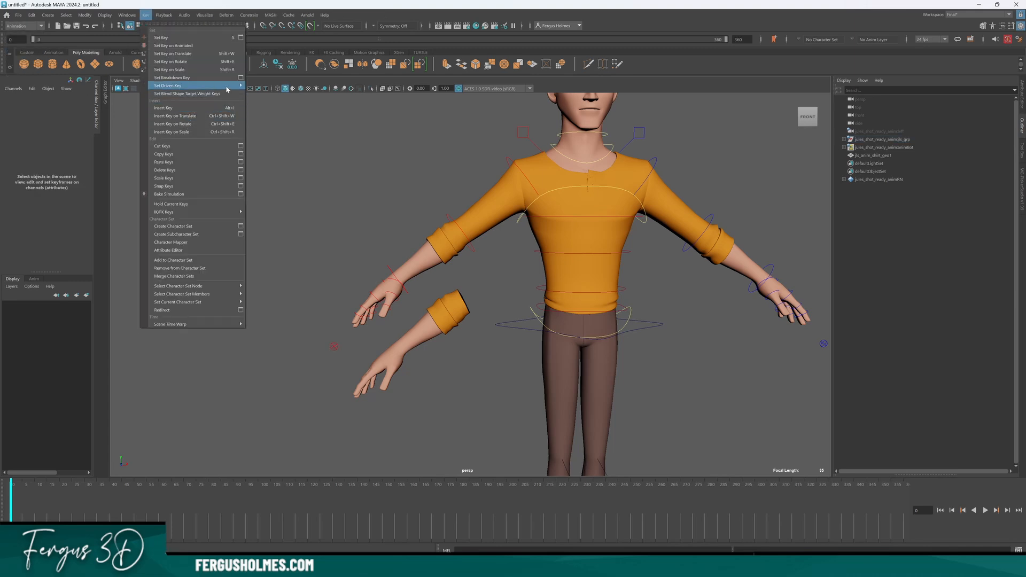
Load the arm control's Right Arm Limb as driver and the smear arm geometry as driven.
left_click(168, 85)
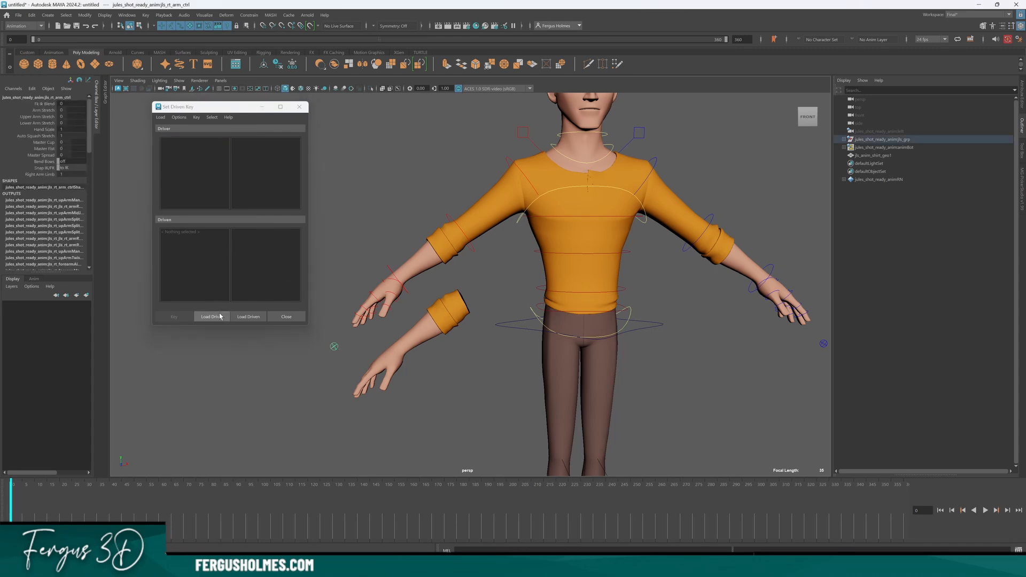
left_click(212, 317)
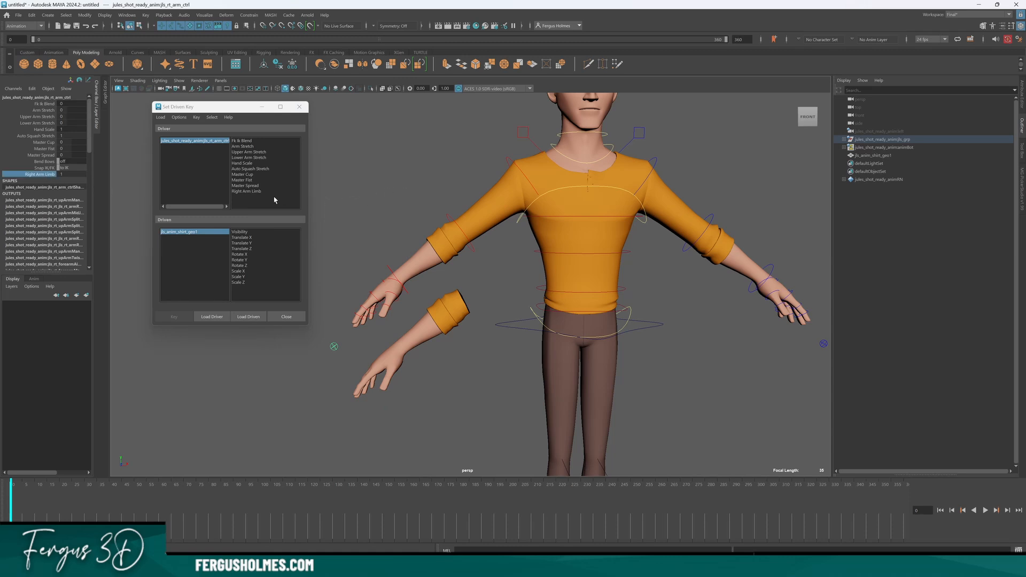
left_click(247, 190)
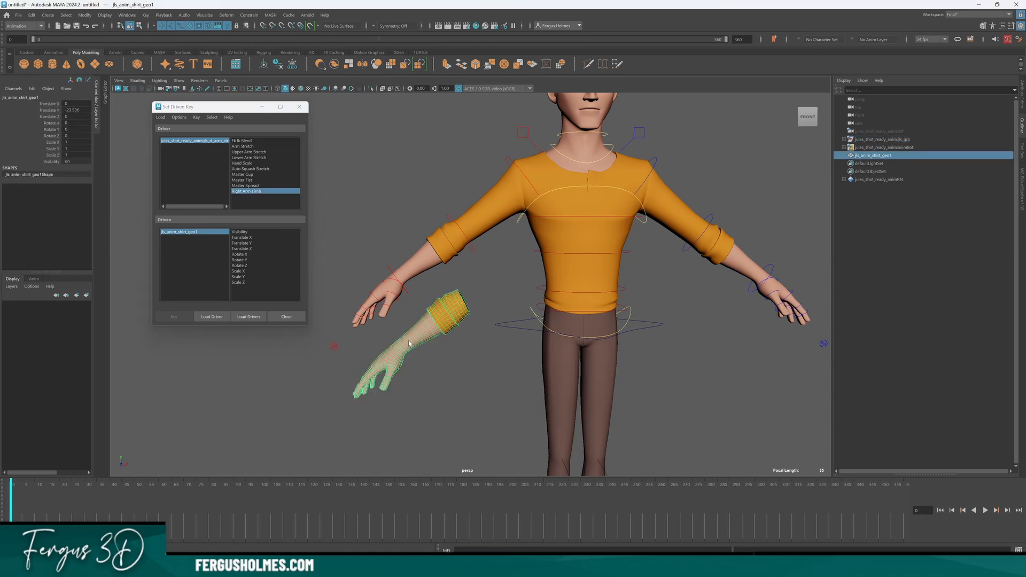
left_click(240, 231)
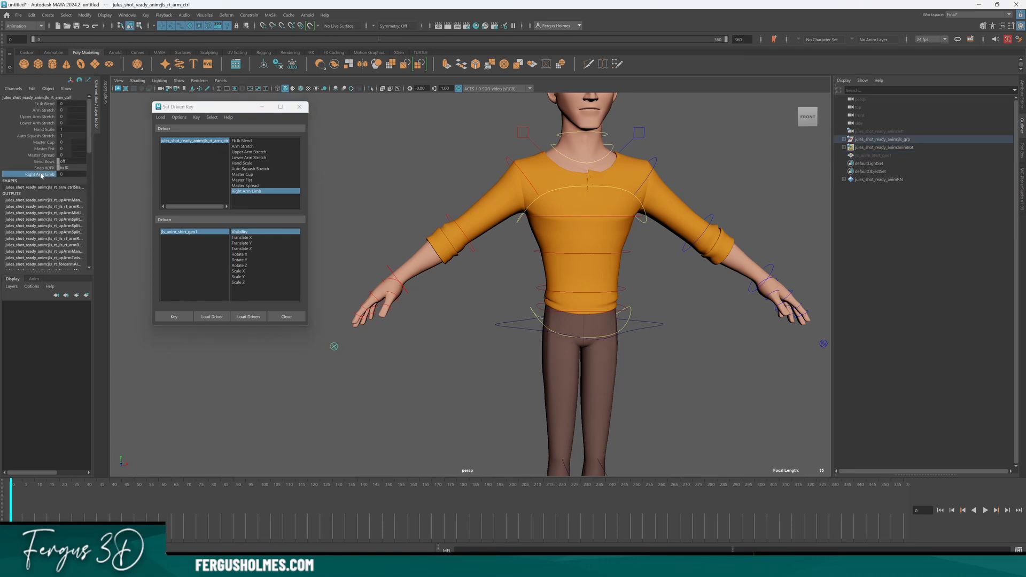
mouse_move(351, 183)
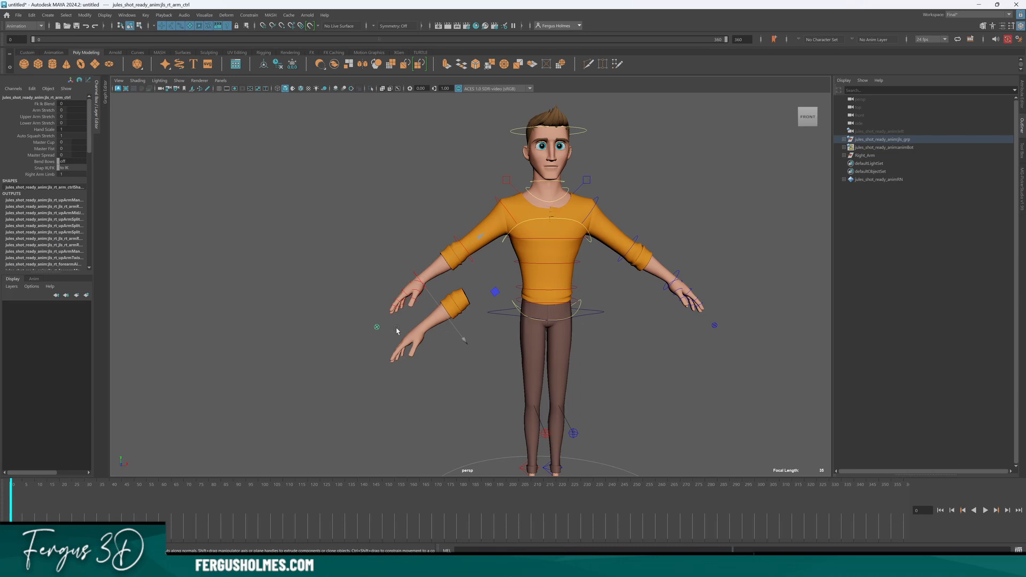
Select the right arm control together with the Right_Arm group for constraining.
left_click(864, 155)
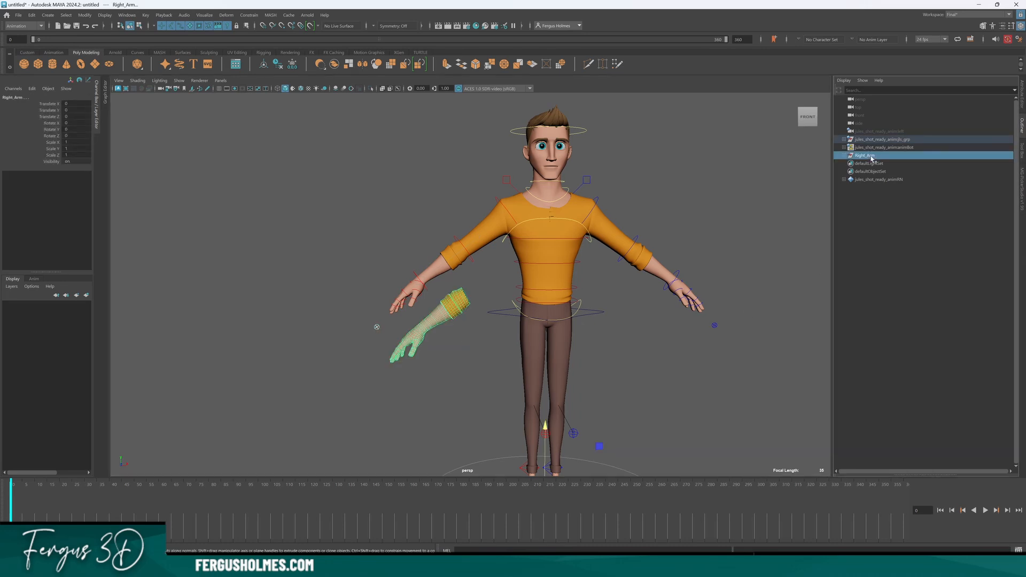
left_click(249, 15)
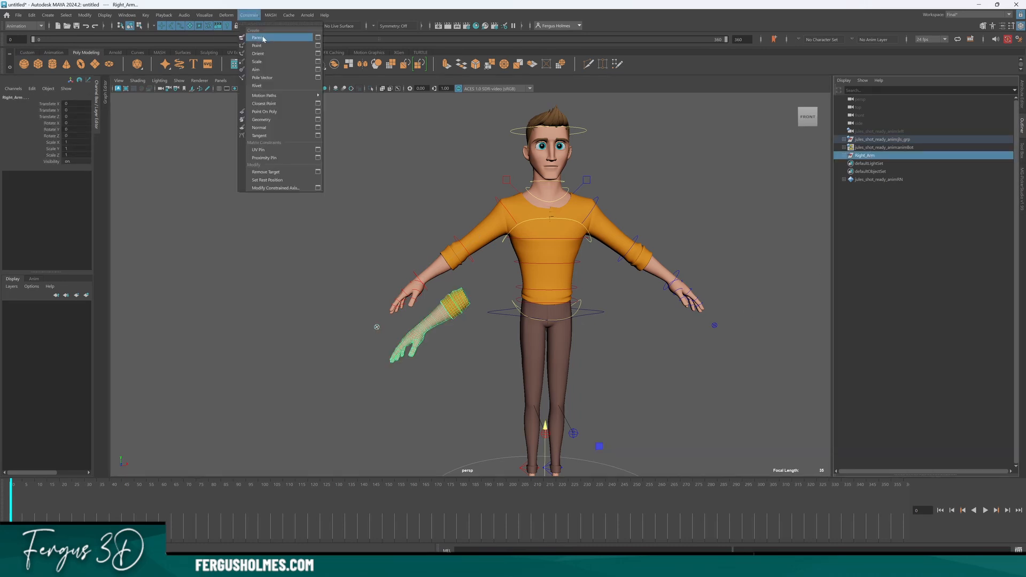